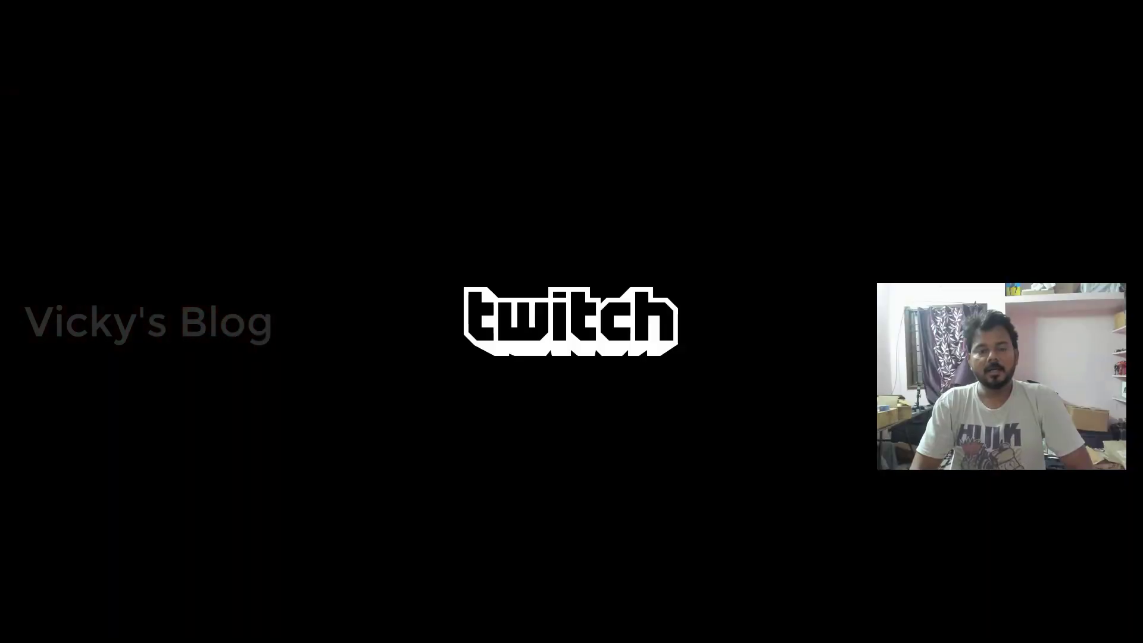
Open the Xbox guide over frozen Twitch and highlight the Twitch tile in recent apps
key(Xbox)
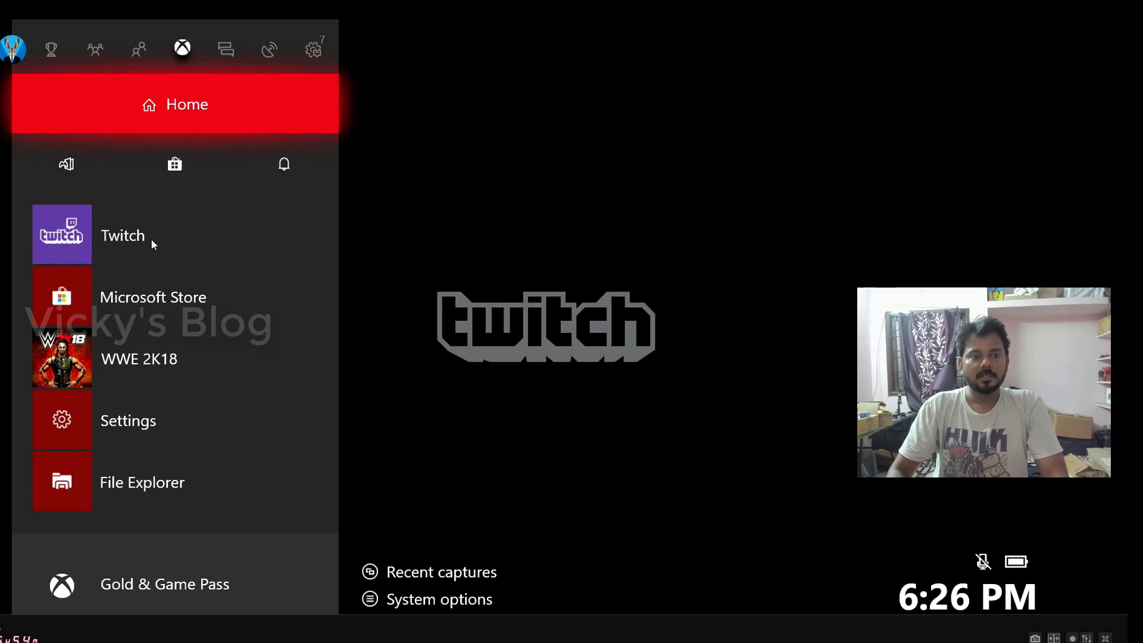
click(175, 235)
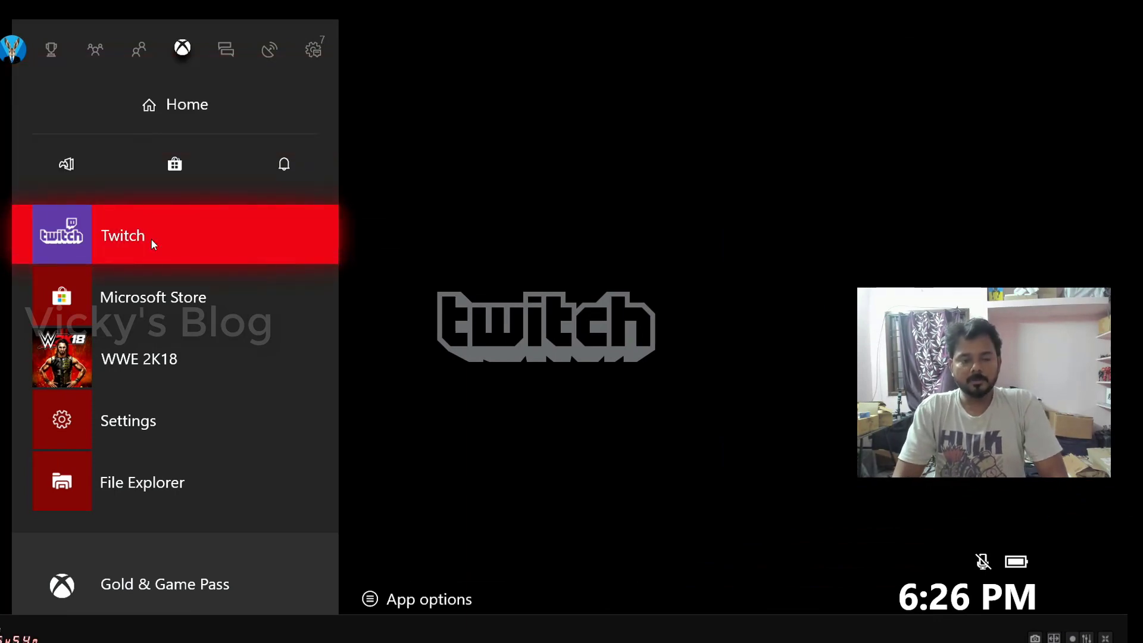